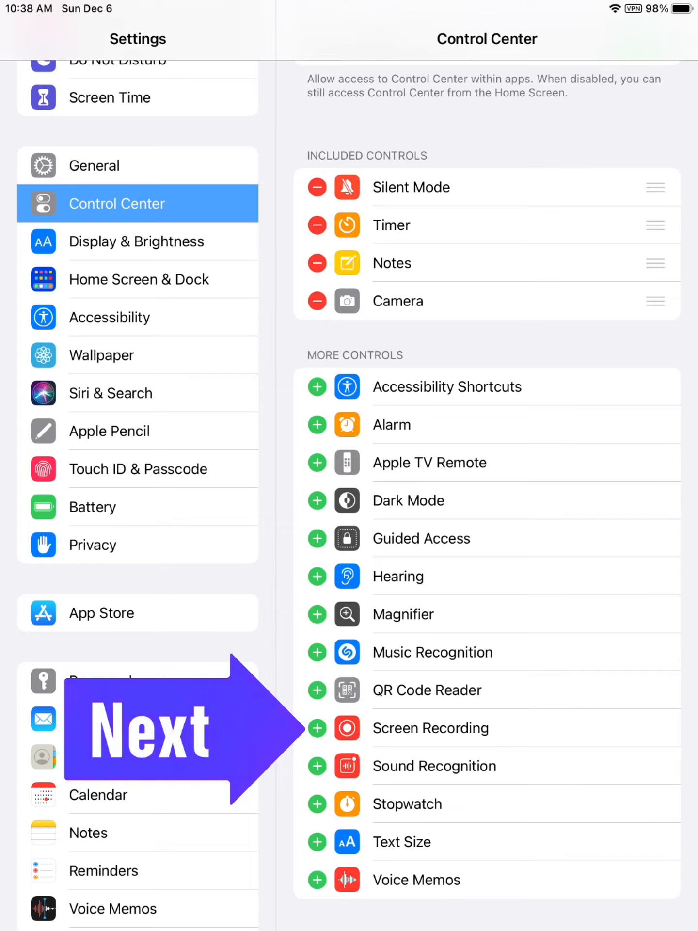
Add Screen Recording to Included Controls, then leave Settings to view Control Center.
{"action": "left_click", "coordinate": [318, 729]}
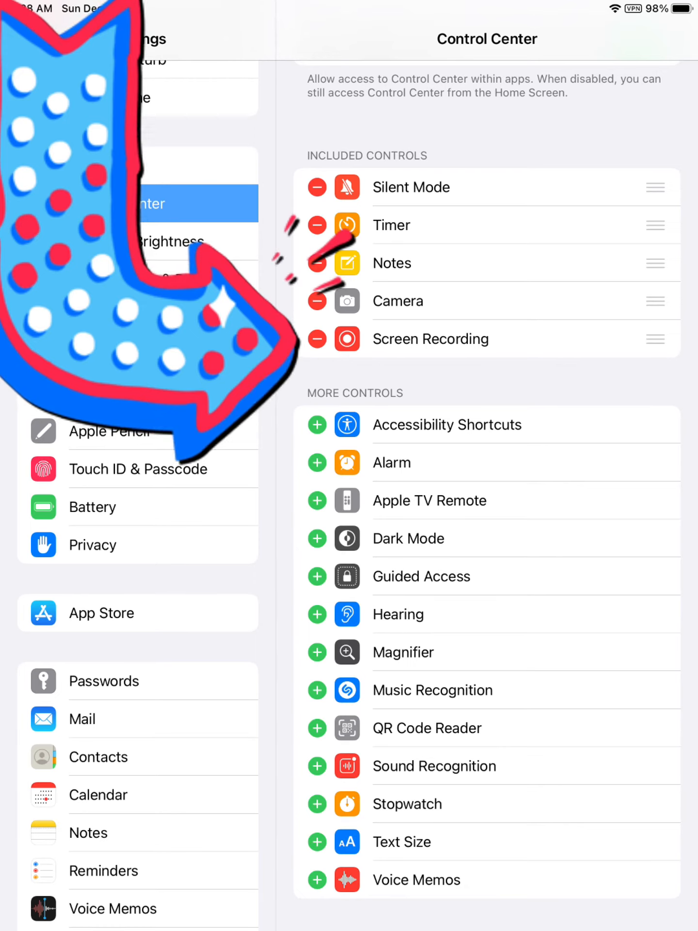
{"action": "key", "text": "home"}
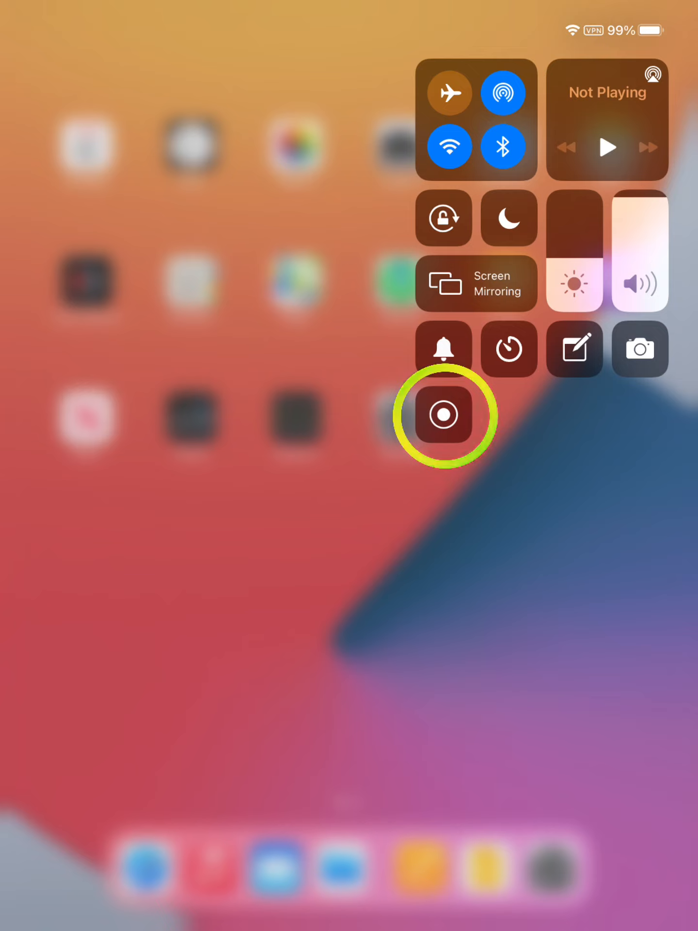
{"action": "mouse_move", "coordinate": [444, 415]}
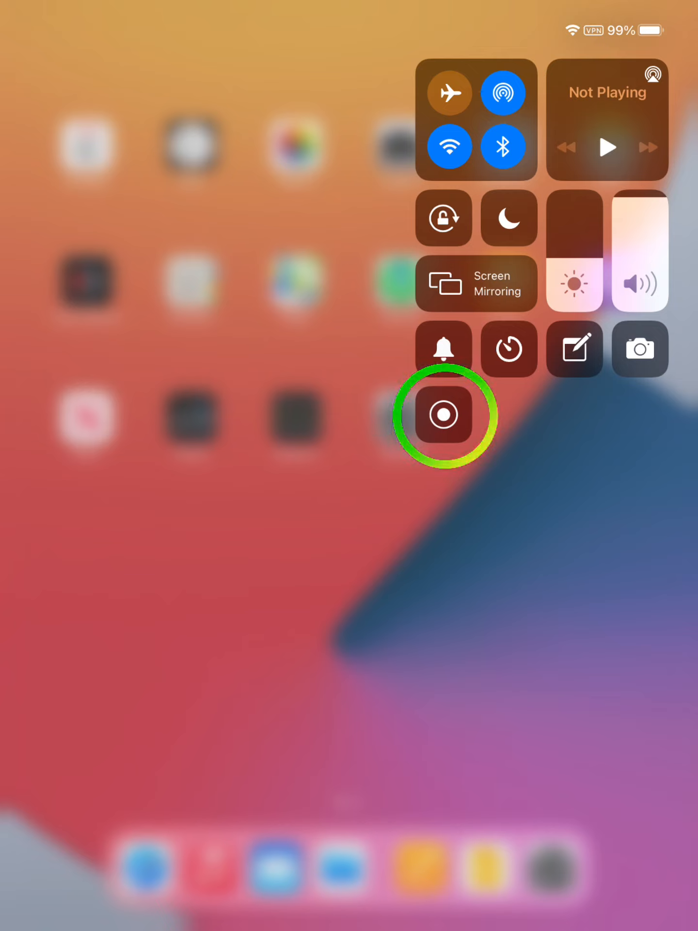